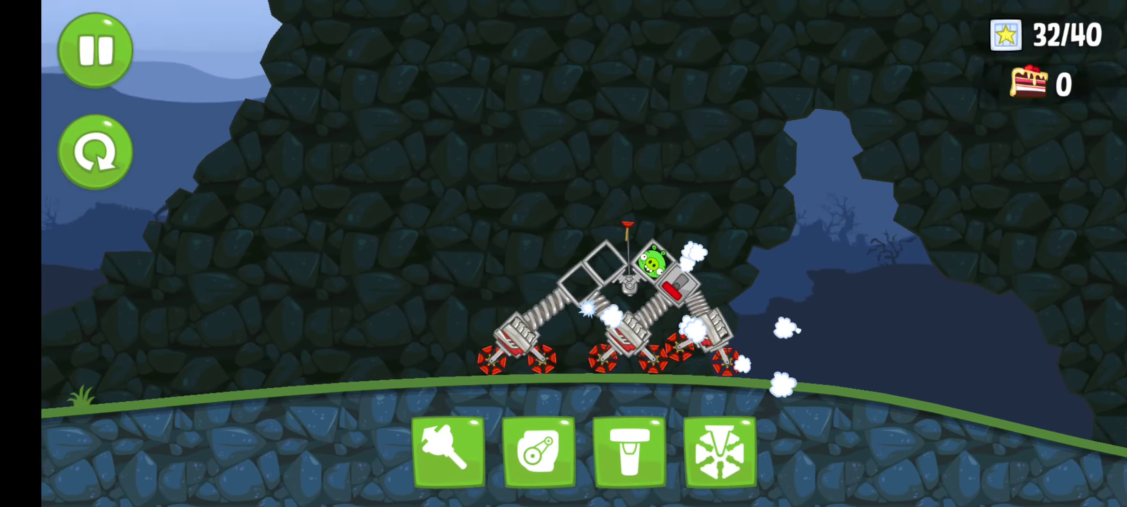
Stop driving the spring-legged pig vehicle and return to the empty build grid.
click(628, 452)
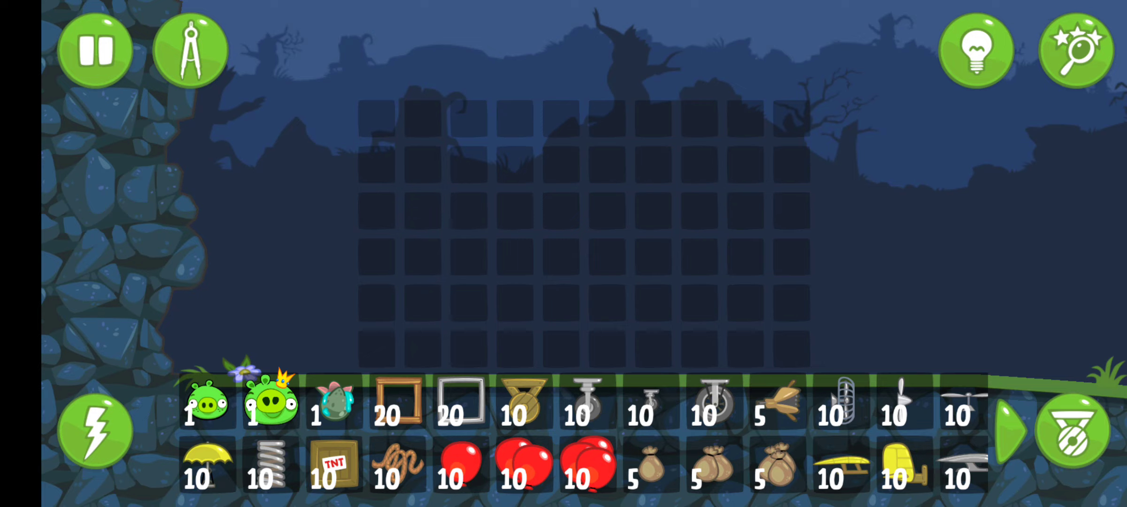
Place the pig ringed by four TNT boxes in a cross with connector joints at the corners.
click(1013, 429)
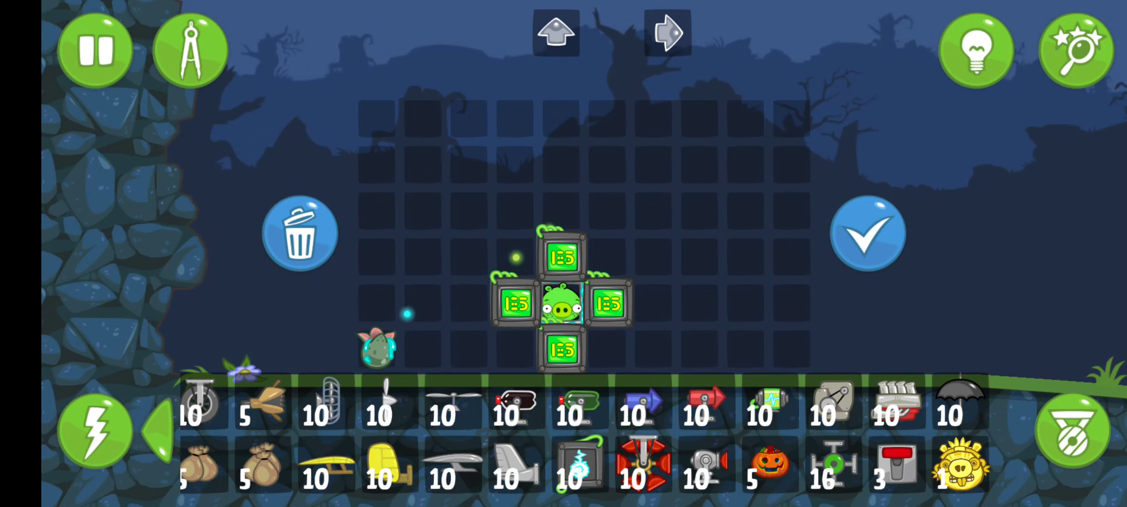
click(868, 234)
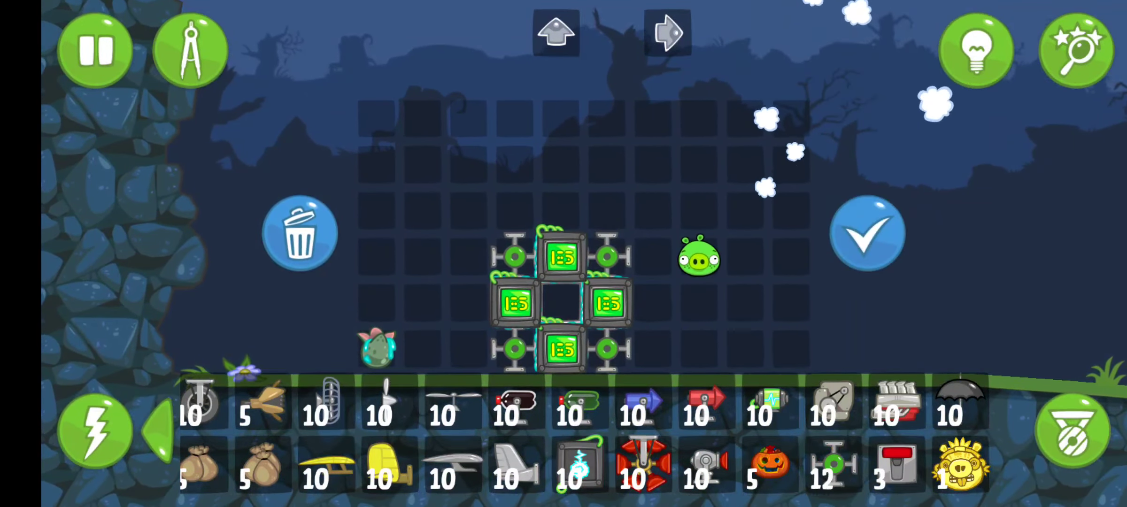
Launch the TNT cross contraption and detonate the boxes around the pig.
click(868, 232)
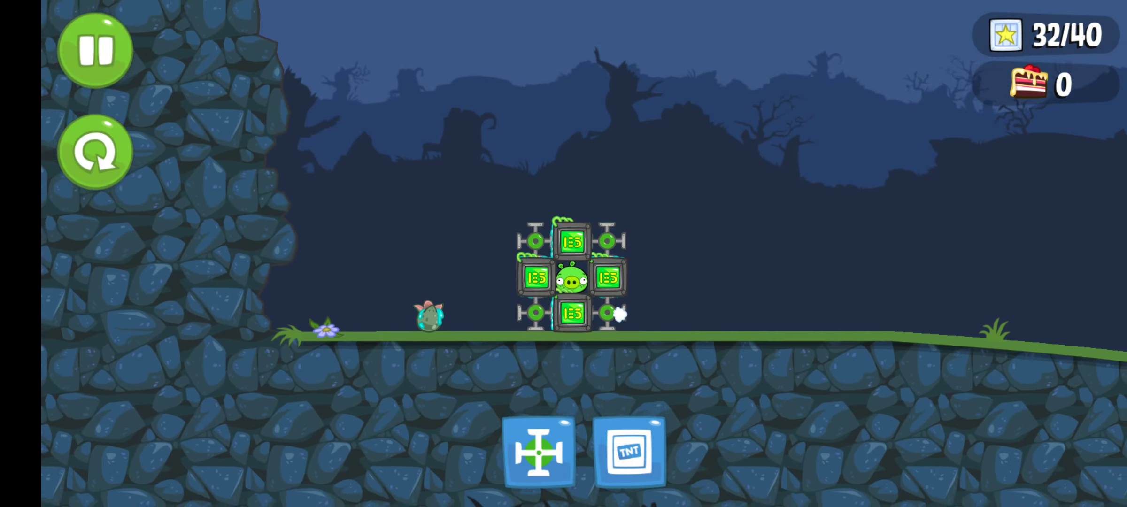
click(631, 450)
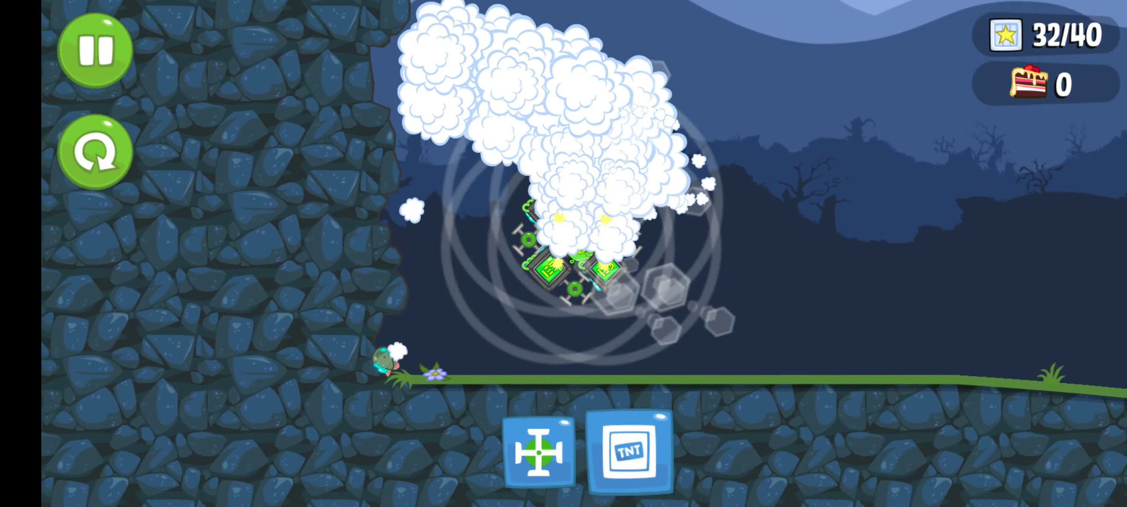
click(537, 452)
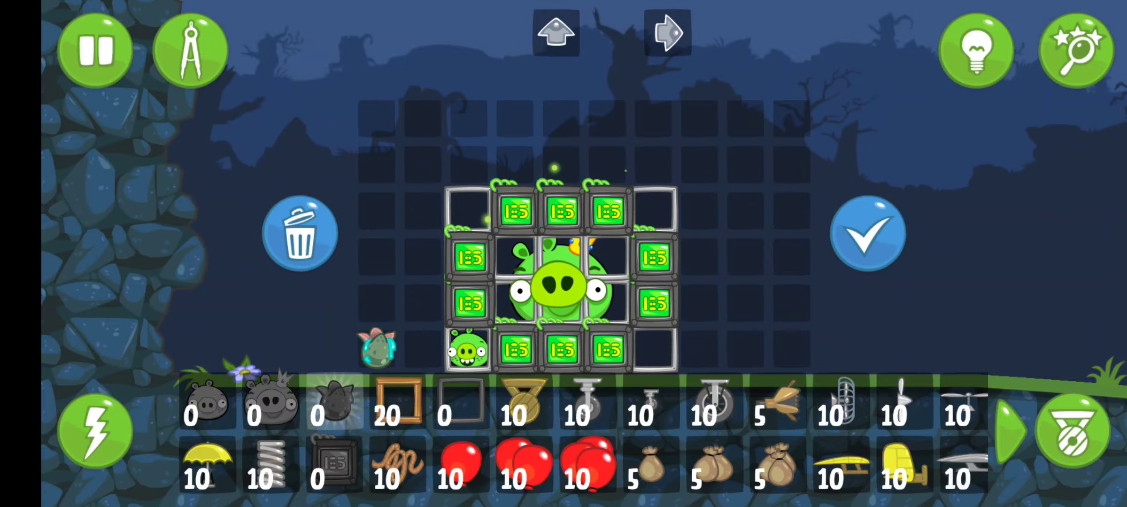
Put a small pig at the top-right frame, launch the king pig's TNT ring and detonate it.
click(867, 234)
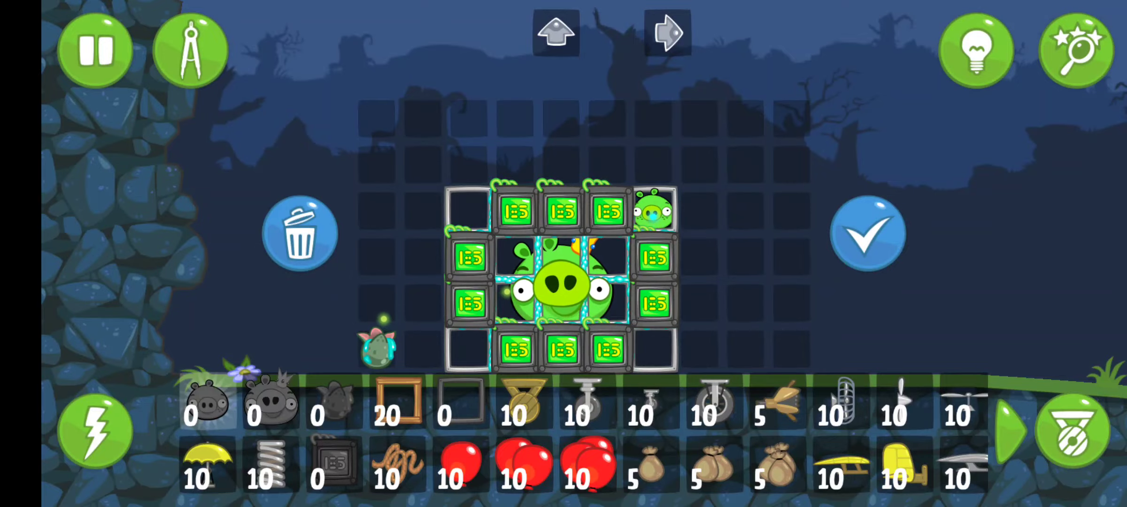
click(868, 235)
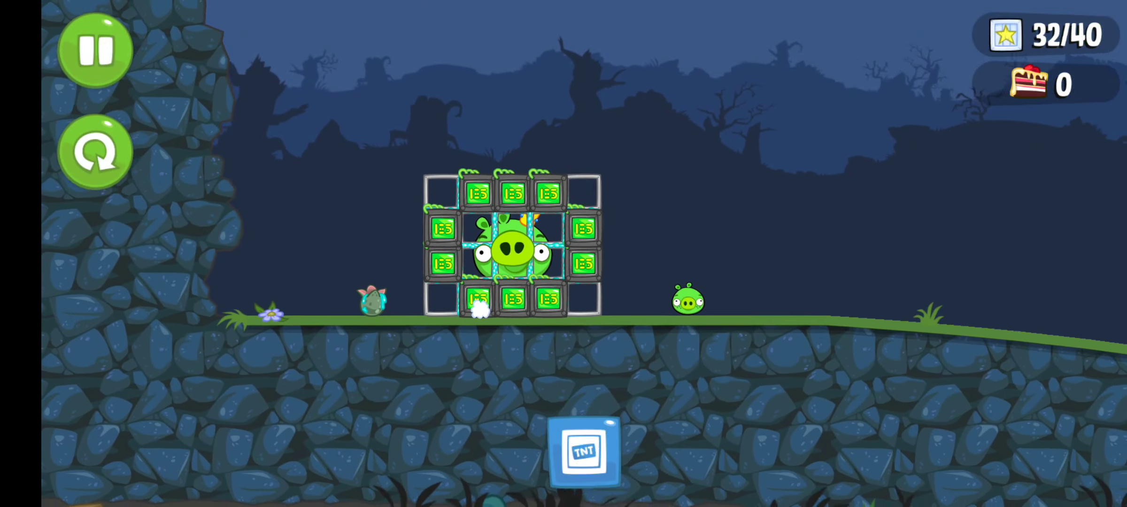
click(584, 452)
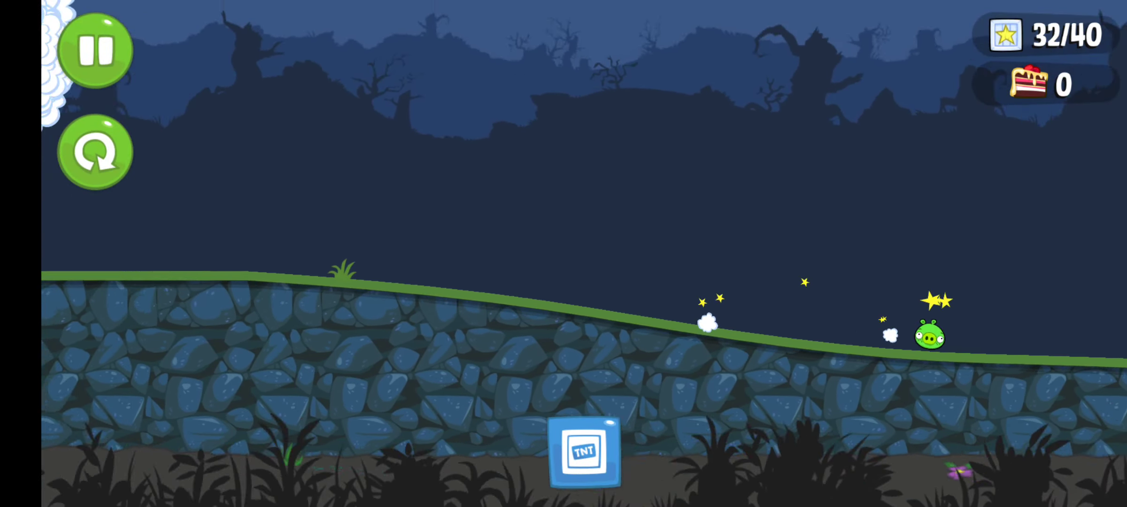